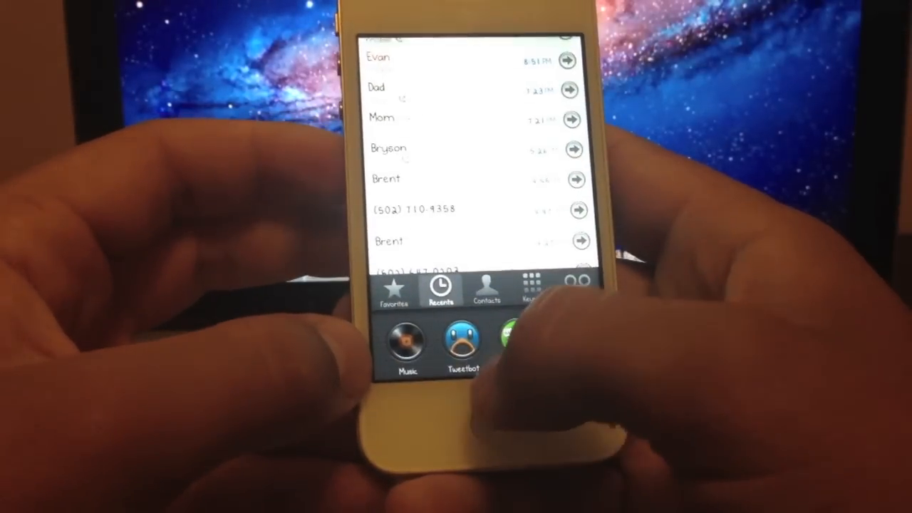
Swipe up to leave the Phone recents and launch Messages from the dock
left_click(462, 342)
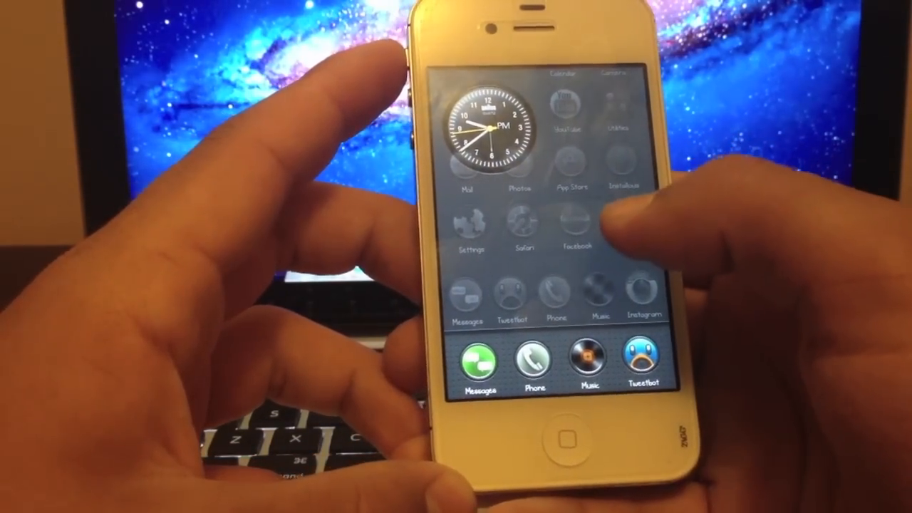
left_click(479, 367)
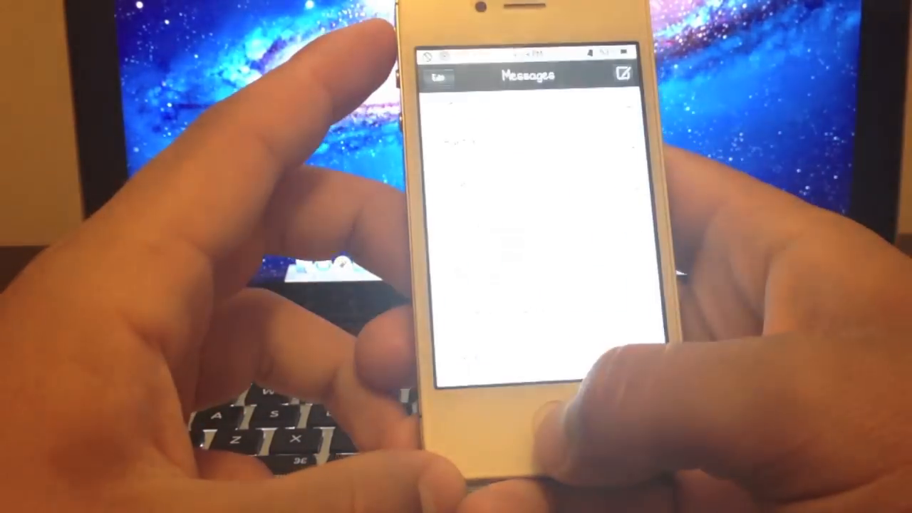